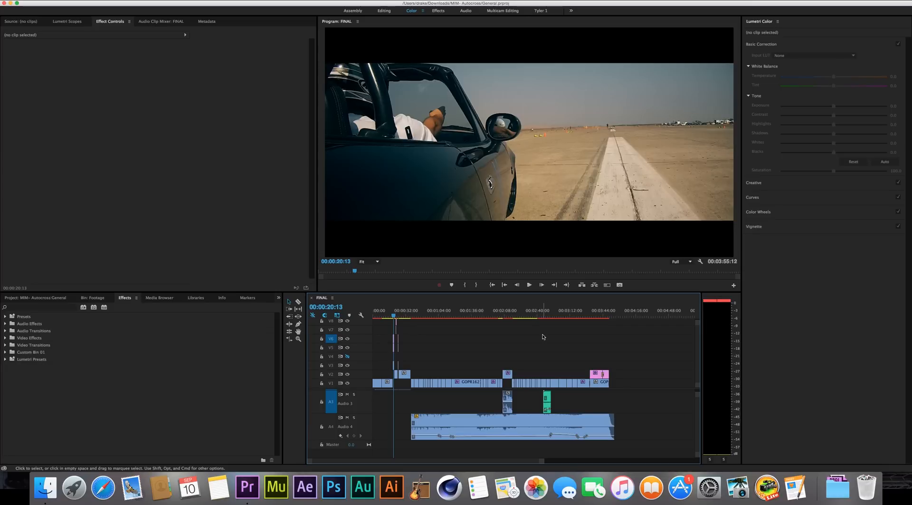
pyautogui.moveTo(521, 332)
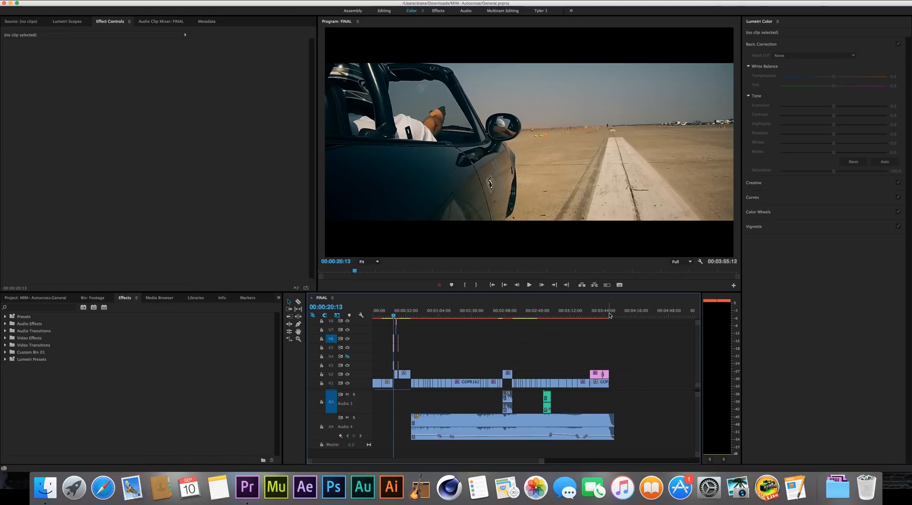
# - Move the playhead to the host's C&C_2.mov intro shot at 00:00:19:23
pyautogui.click(394, 311)
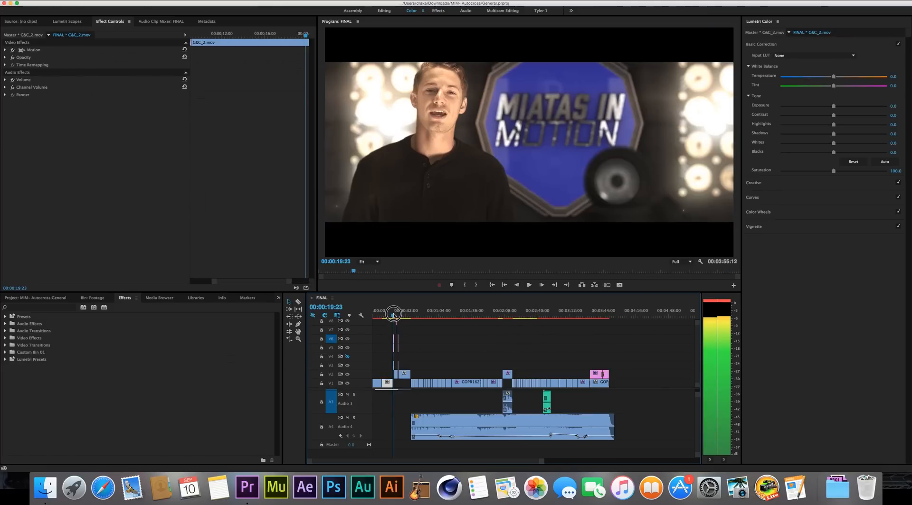
pyautogui.moveTo(434, 319)
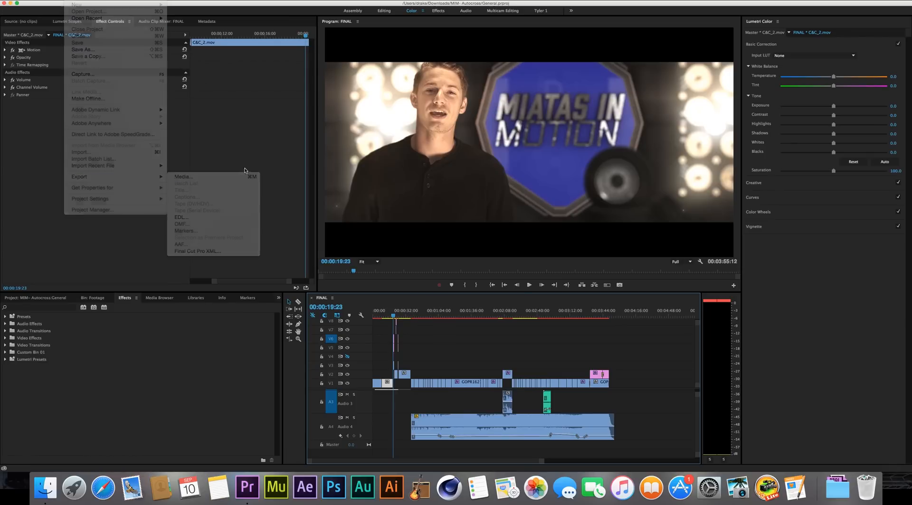
# - Attempt an export of FINAL, dismissing the error-compiling-movie and preview errors and cancelling Export Settings
pyautogui.click(184, 176)
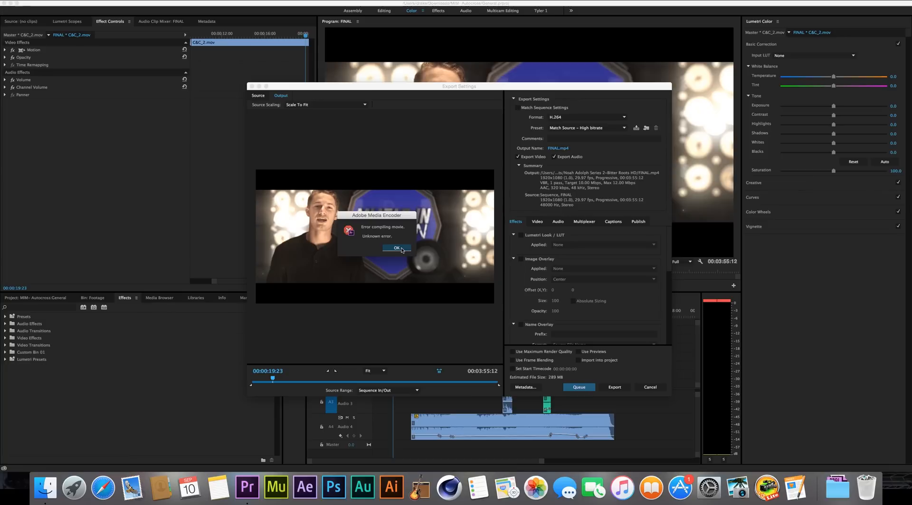
pyautogui.click(396, 249)
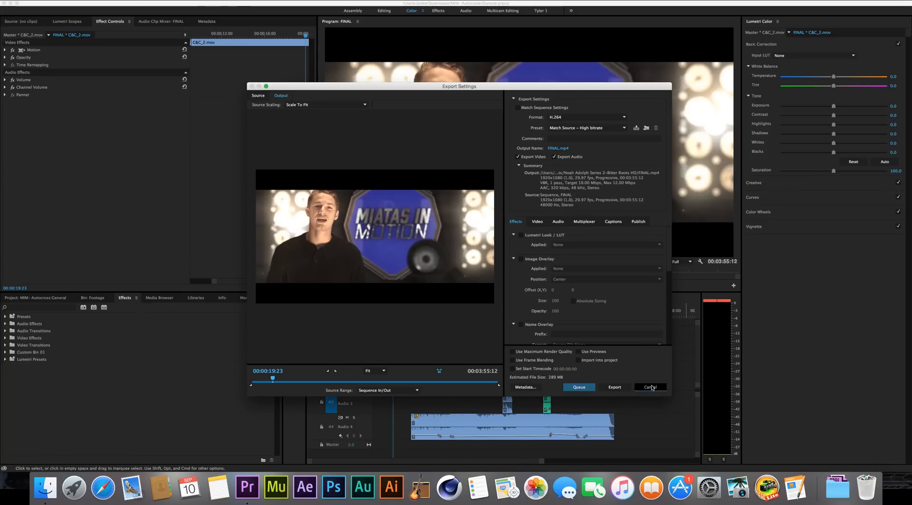
pyautogui.click(650, 387)
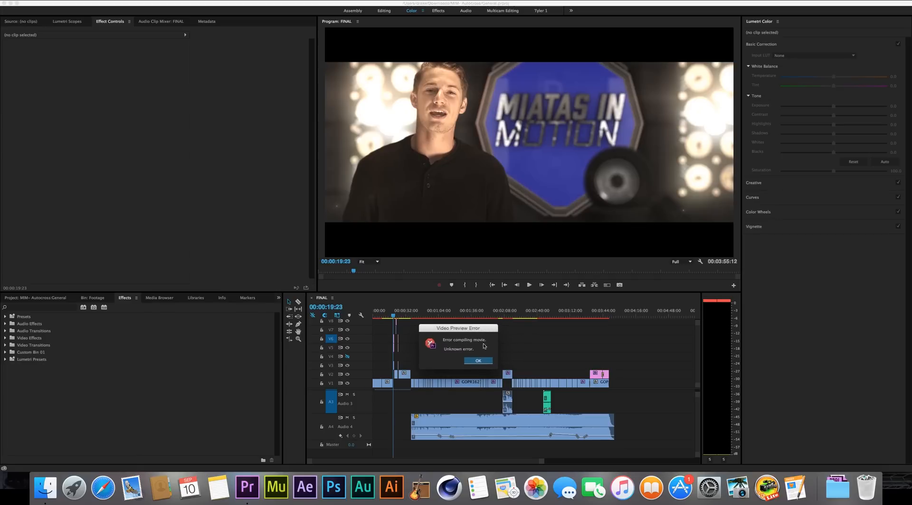
pyautogui.click(477, 360)
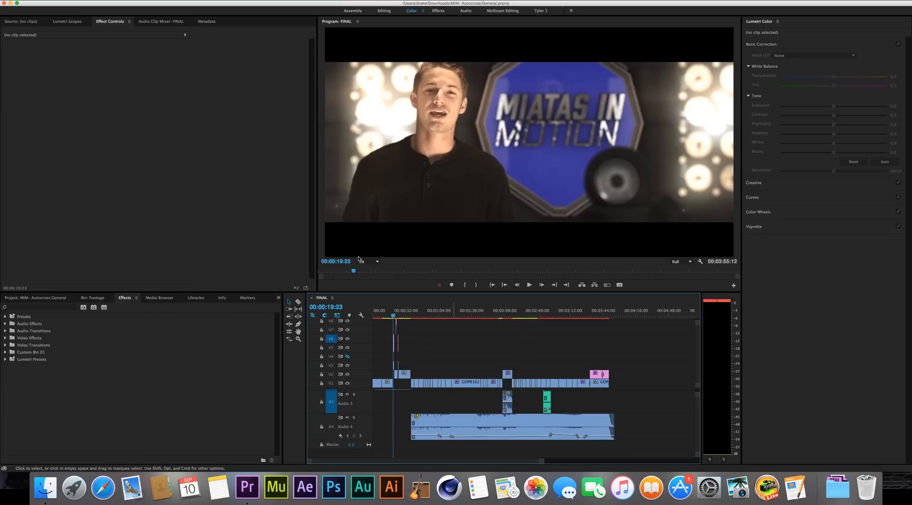
# - Create a fresh empty Premiere project named g2
pyautogui.click(76, 5)
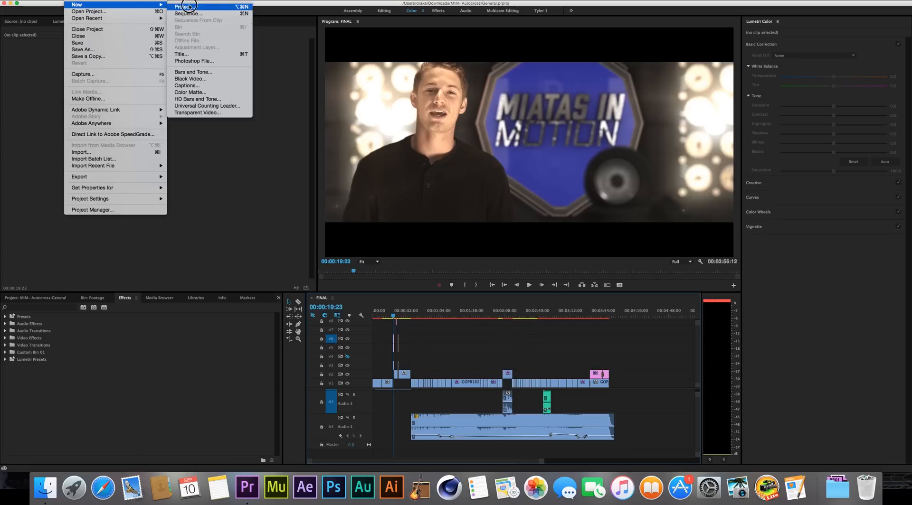
pyautogui.click(185, 6)
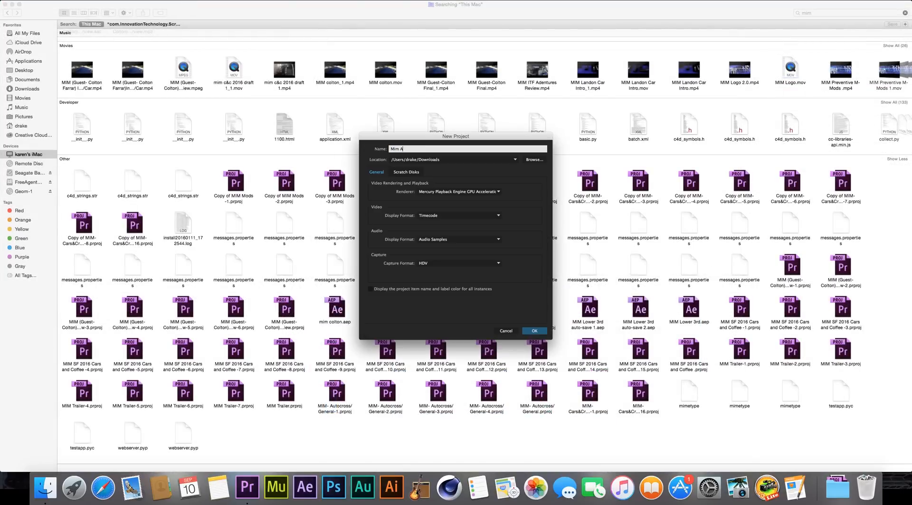
pyautogui.click(533, 331)
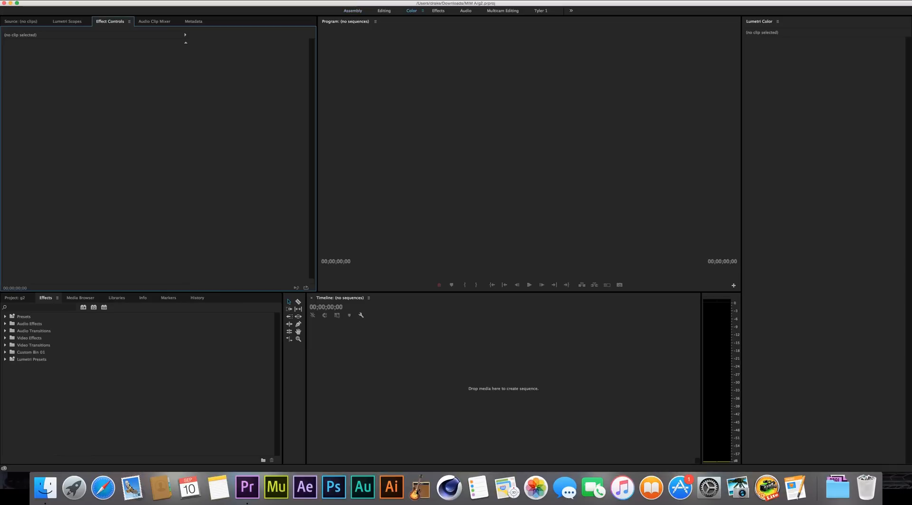
# - Import the old autocross .prproj as an entire project, adding its Footage and Time lapse bins and FINAL sequence
pyautogui.click(15, 298)
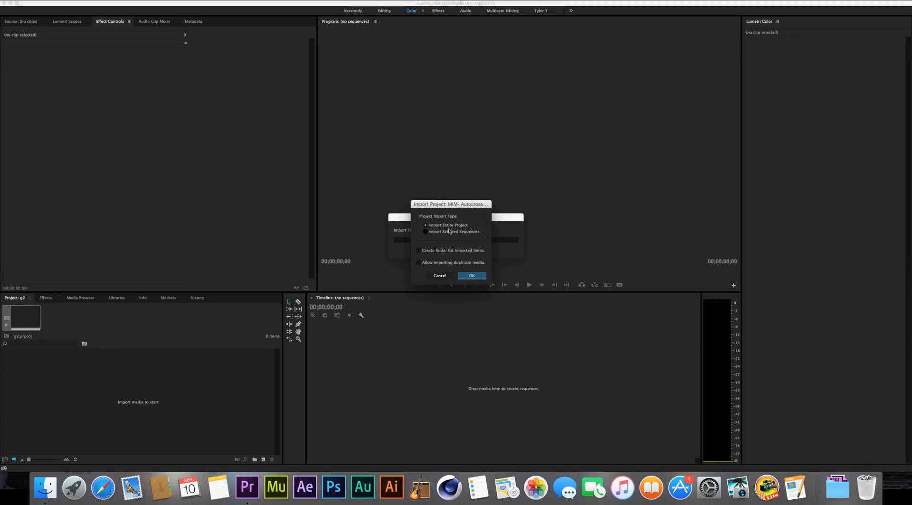
pyautogui.click(425, 225)
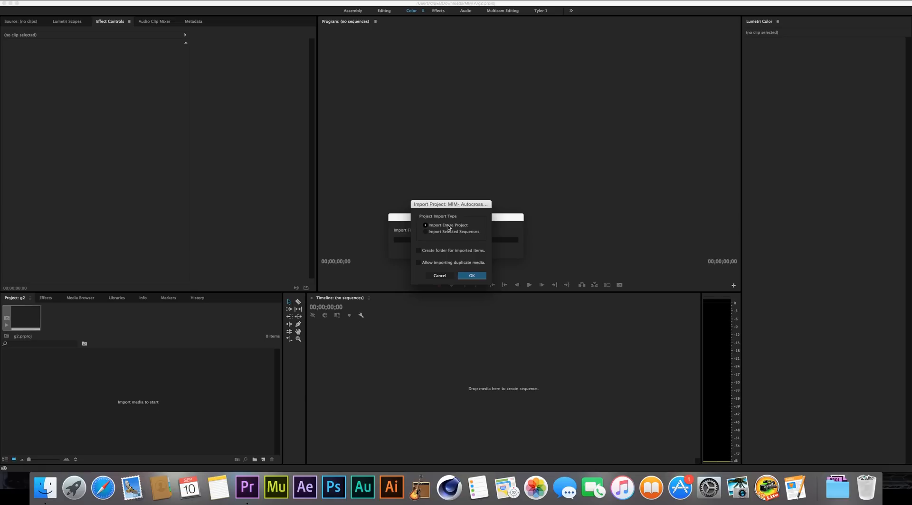
pyautogui.click(471, 276)
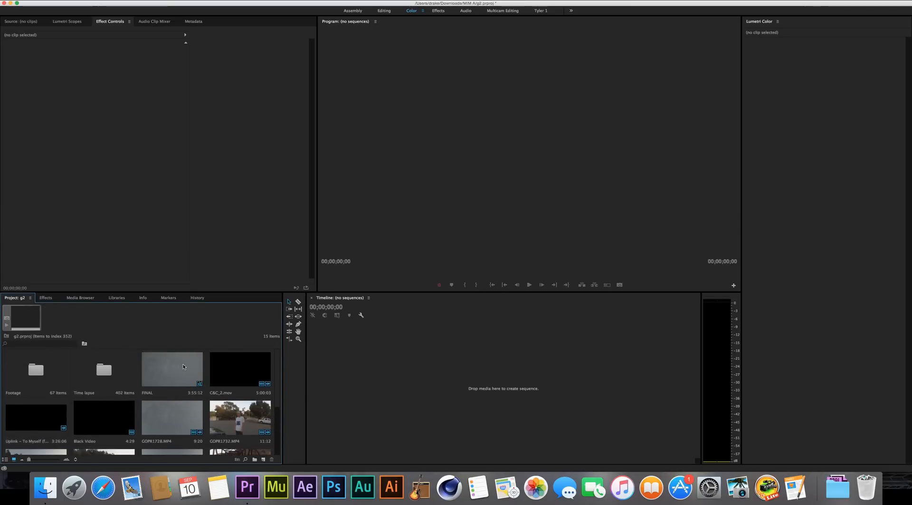
# - Open the imported FINAL sequence and start its H.264 export, rendering required audio previews
pyautogui.doubleClick(171, 369)
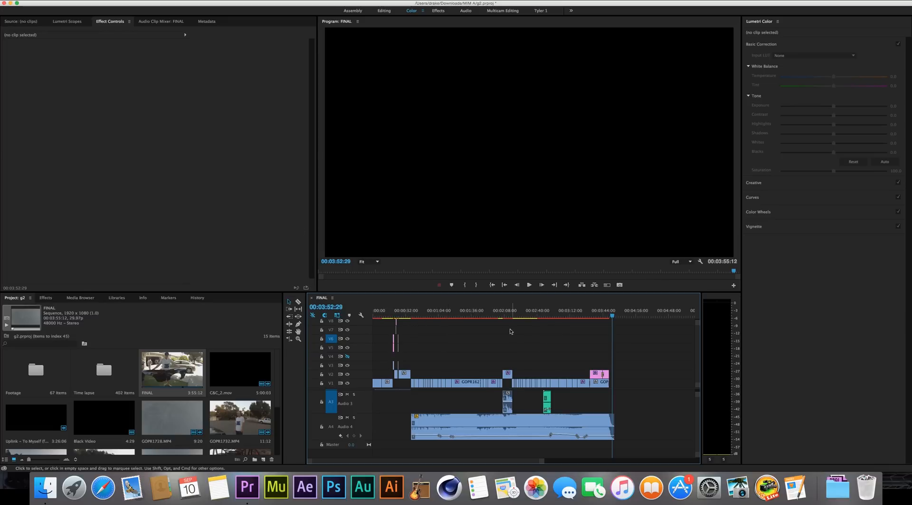
pyautogui.click(23, 5)
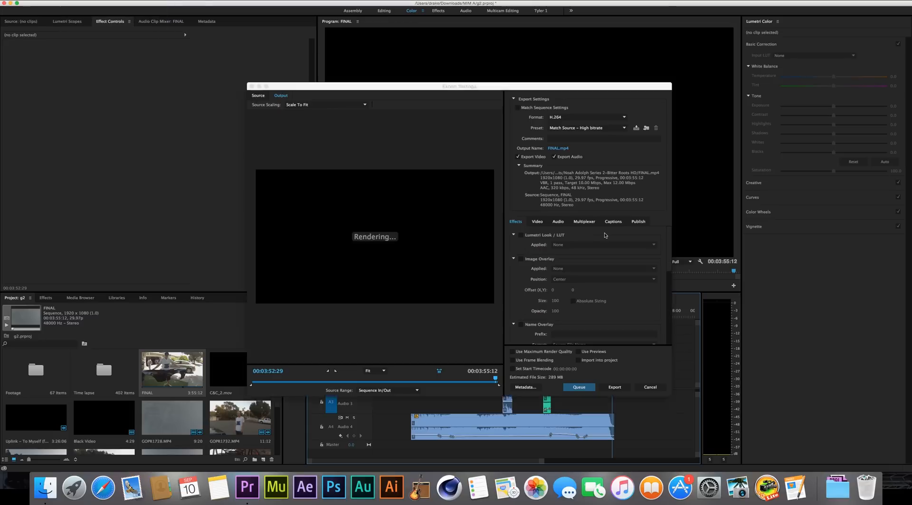
pyautogui.click(614, 387)
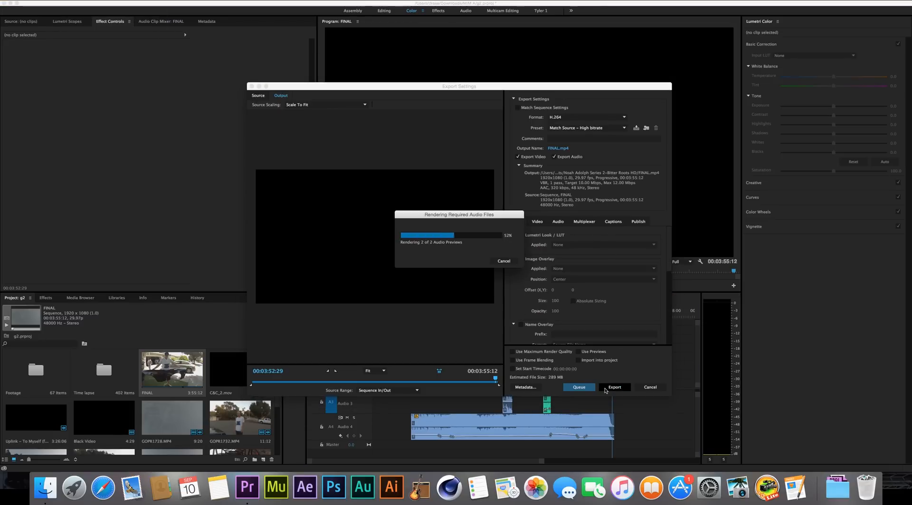